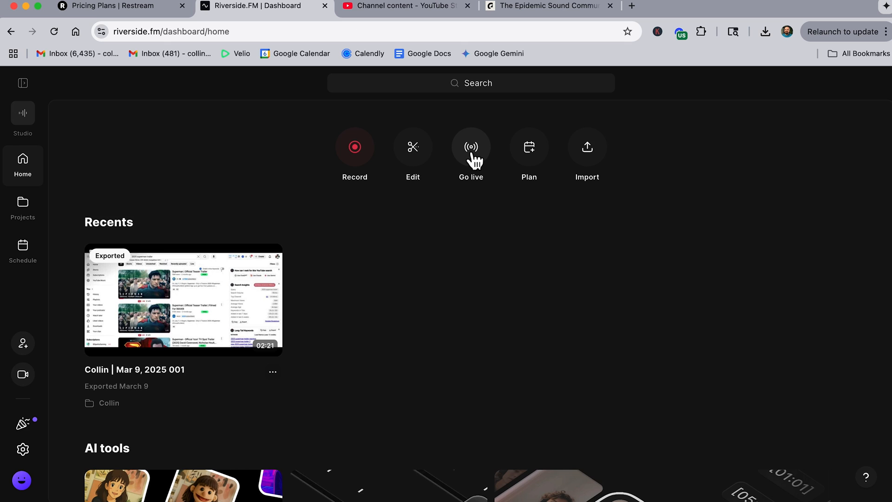
Step: Start a Go live session from the dashboard to reach the cam and mic check
click(471, 146)
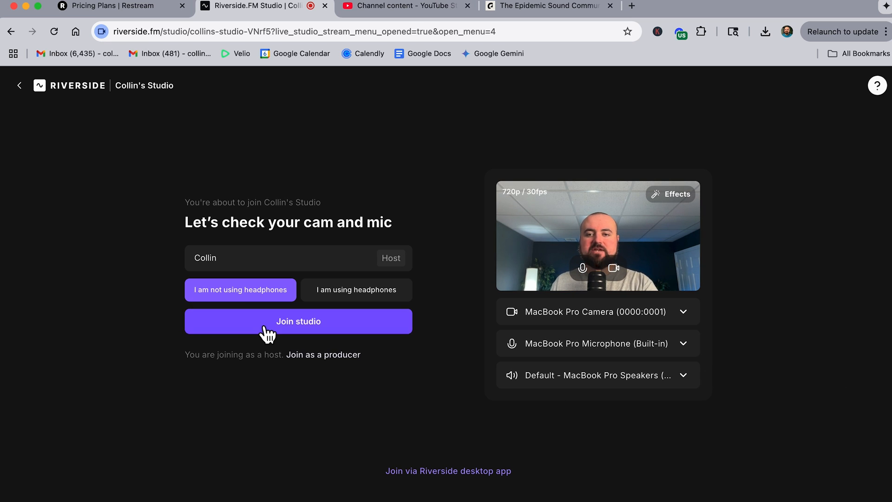
Step: Join the studio as host and enable the YouTube live-stream destination
click(297, 320)
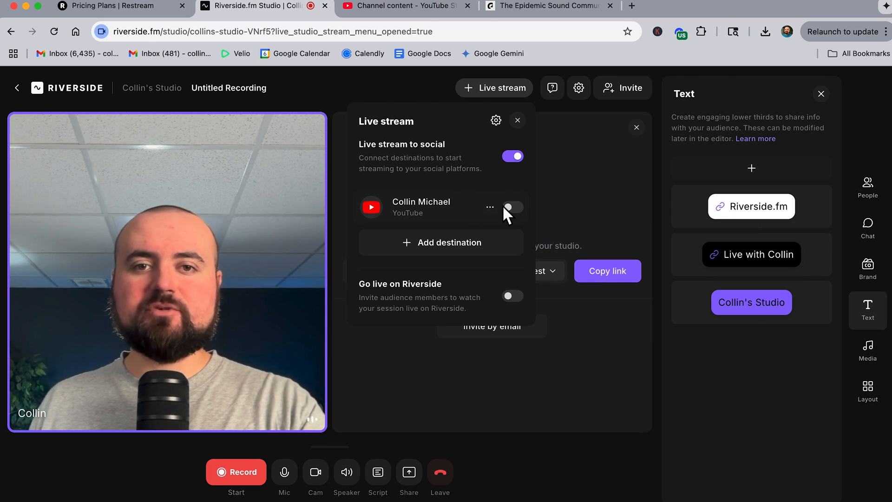
click(511, 206)
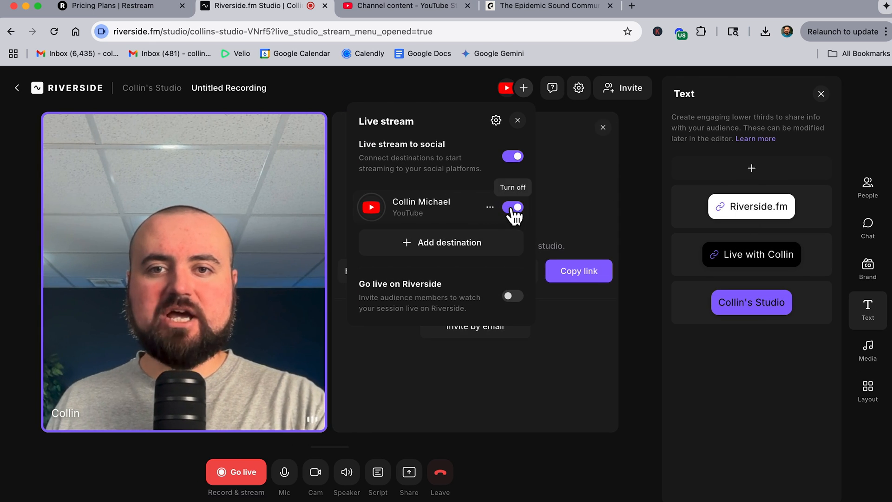
click(512, 207)
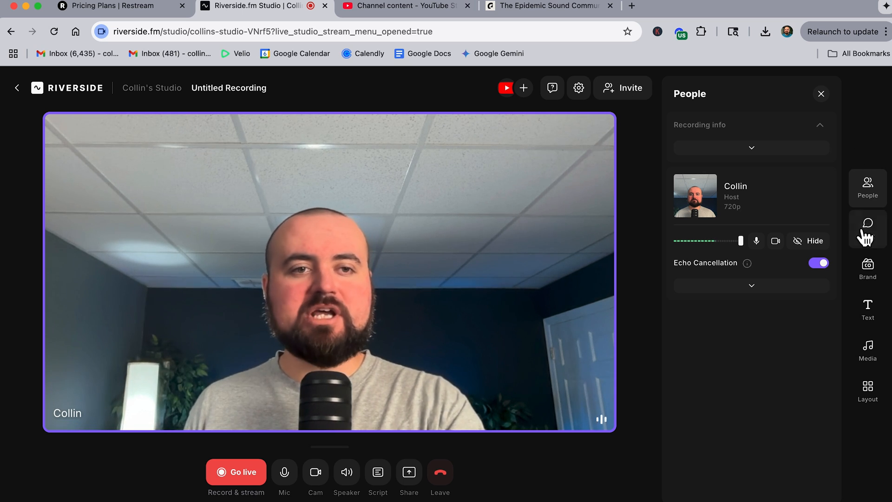
Step: Briefly show the test chat message on stream, hide it, then bring up Go live options
click(867, 229)
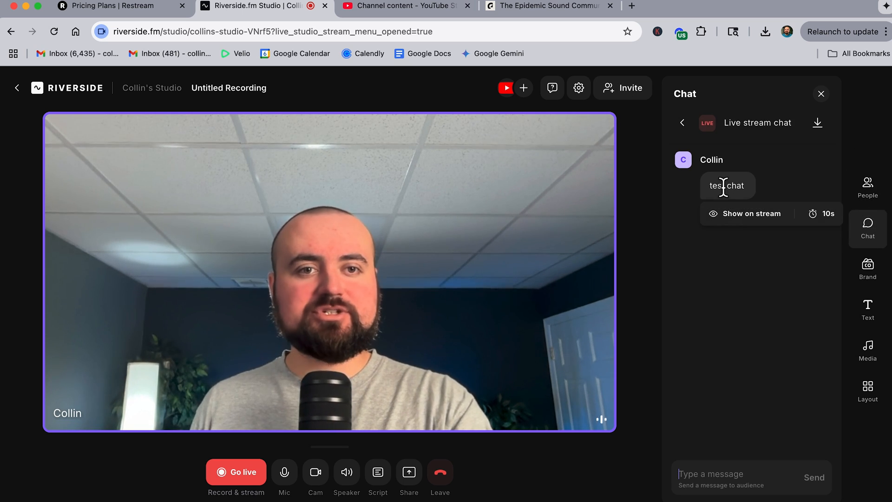
click(750, 213)
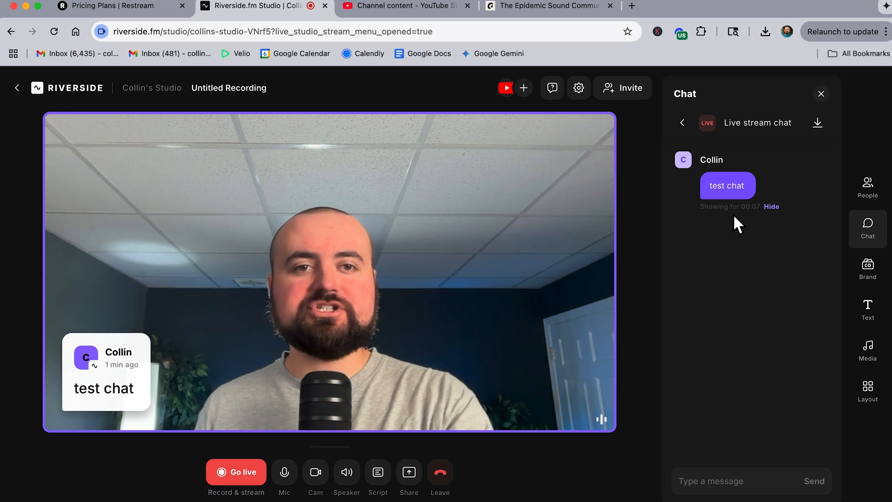
click(771, 206)
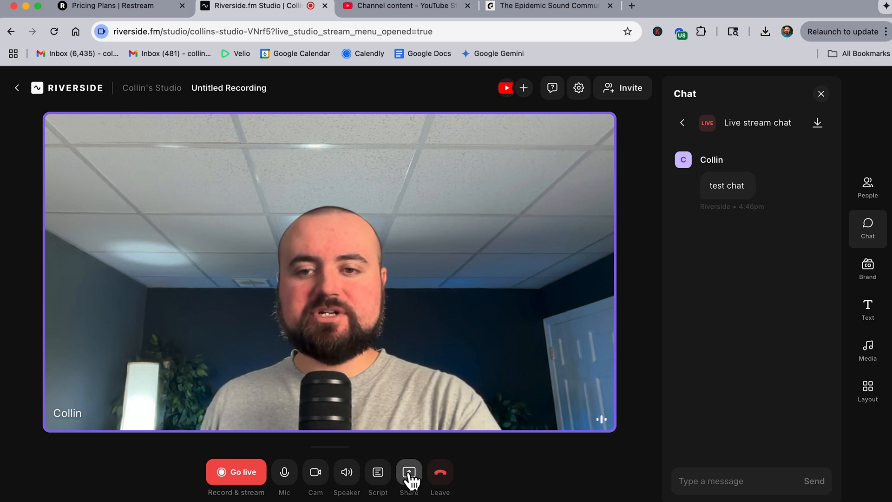
click(236, 472)
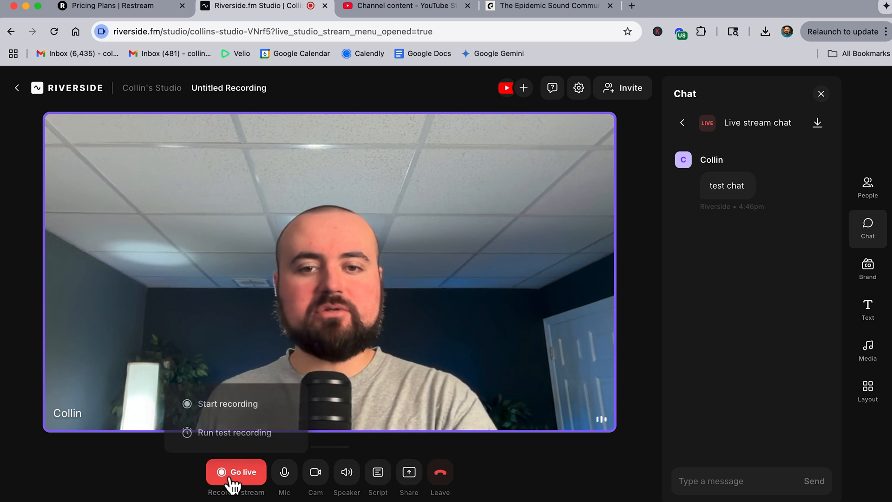